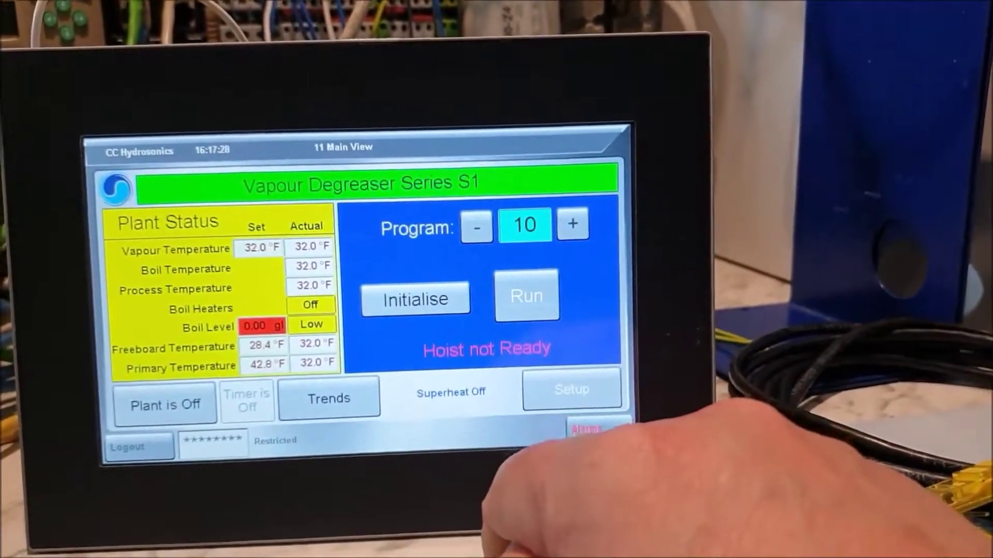
- Select the saved PLC connection .uap project and open it in UaExpert
click(416, 298)
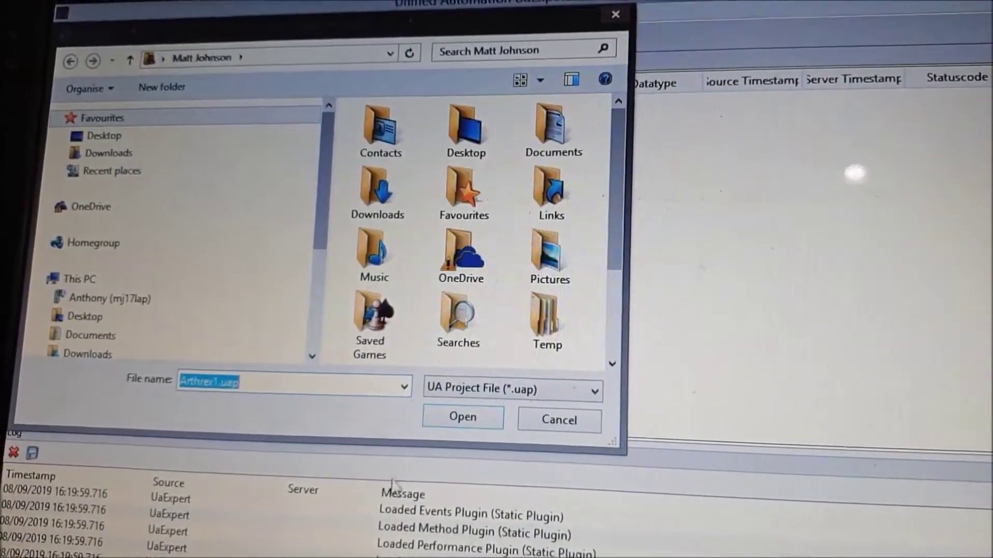
click(463, 417)
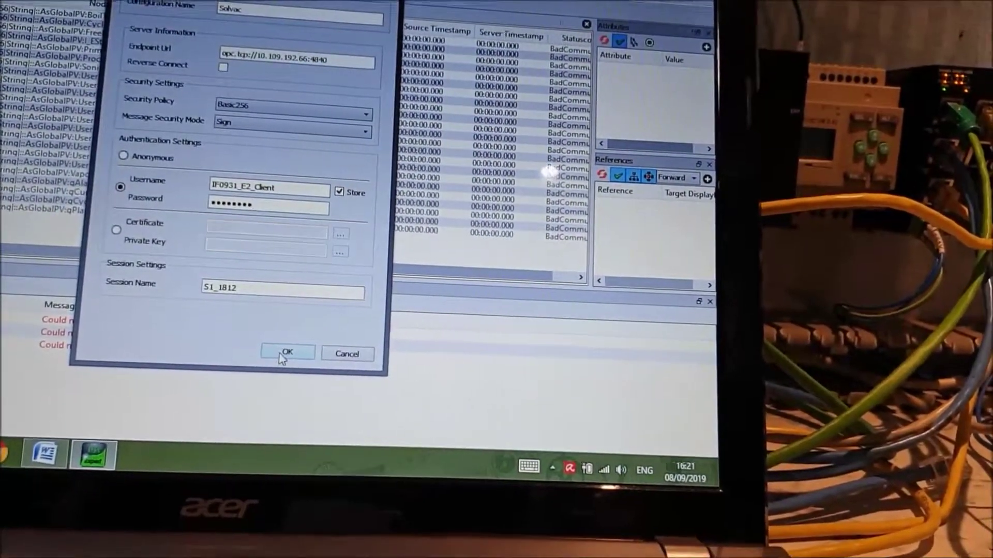
- Accept the Solvac server settings with Basic256, Sign mode and username credentials
click(288, 352)
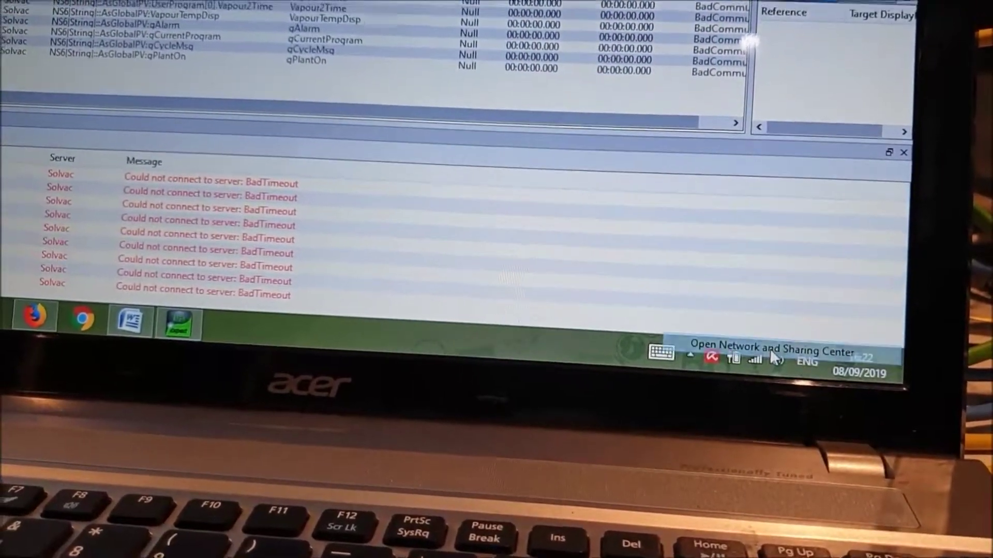
- Bring up the Ethernet adapter's IPv4 properties via Network and Sharing Center
click(760, 361)
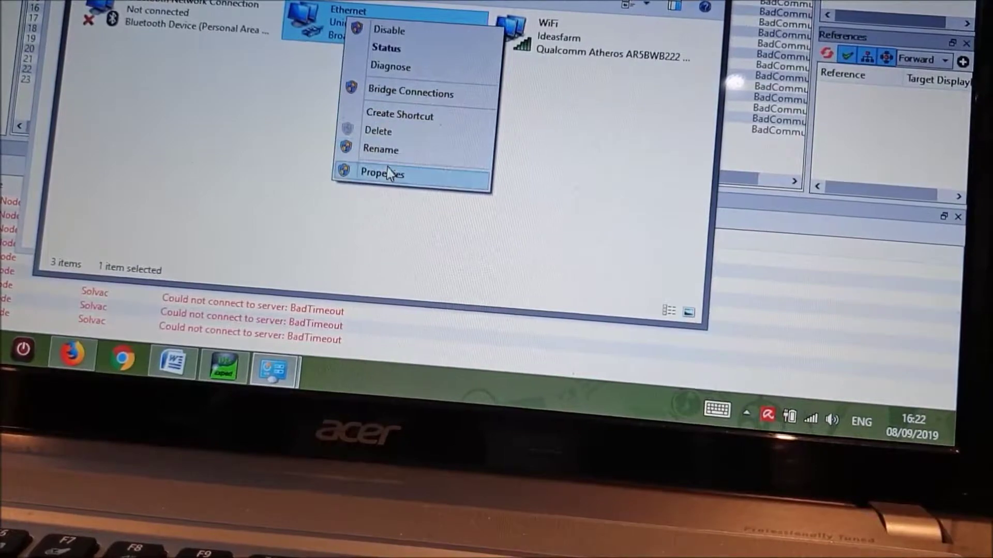
click(382, 173)
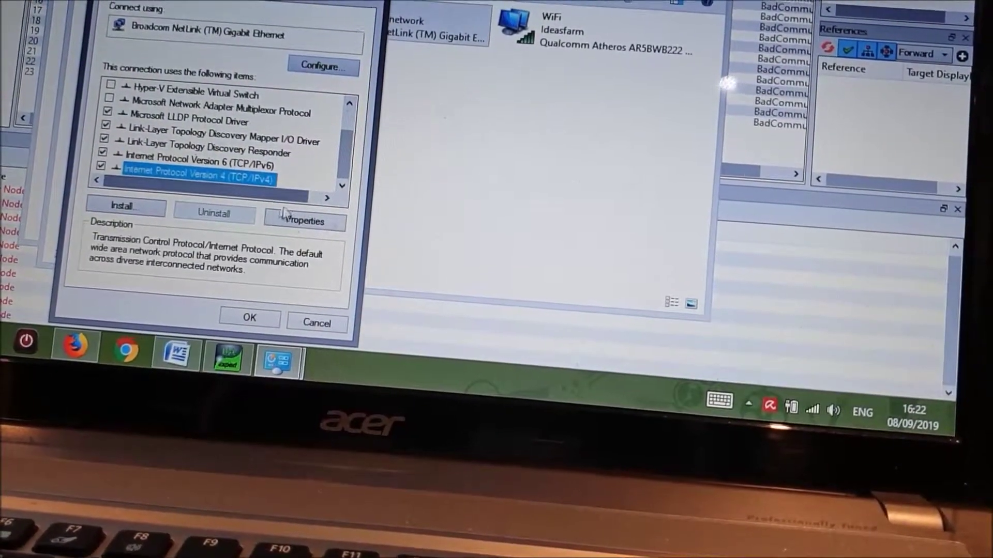
click(304, 221)
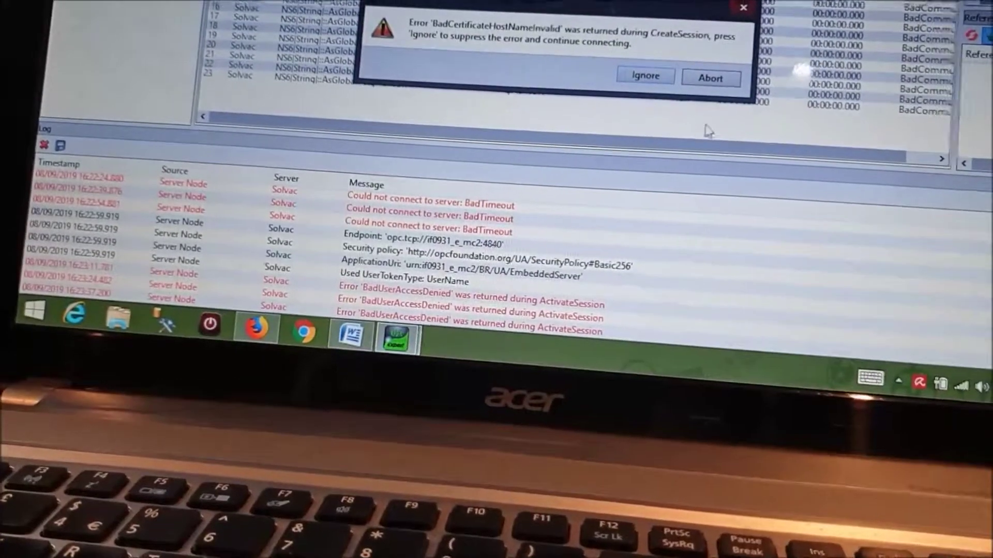
- Ignore the BadCertificateHostNameInvalid error to keep connecting to Solvac
click(645, 76)
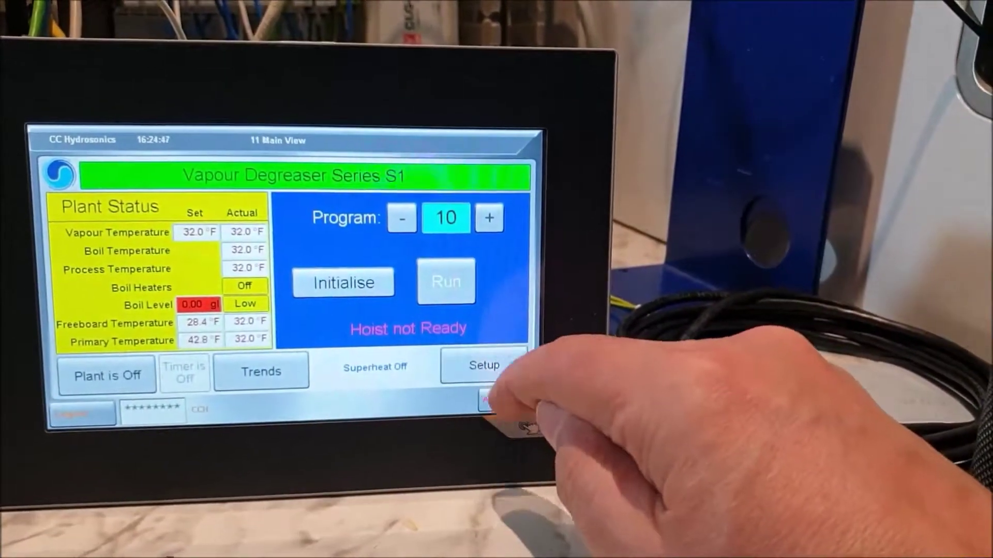
- Tap Setup on the HMI Main View to show System Setup
click(484, 366)
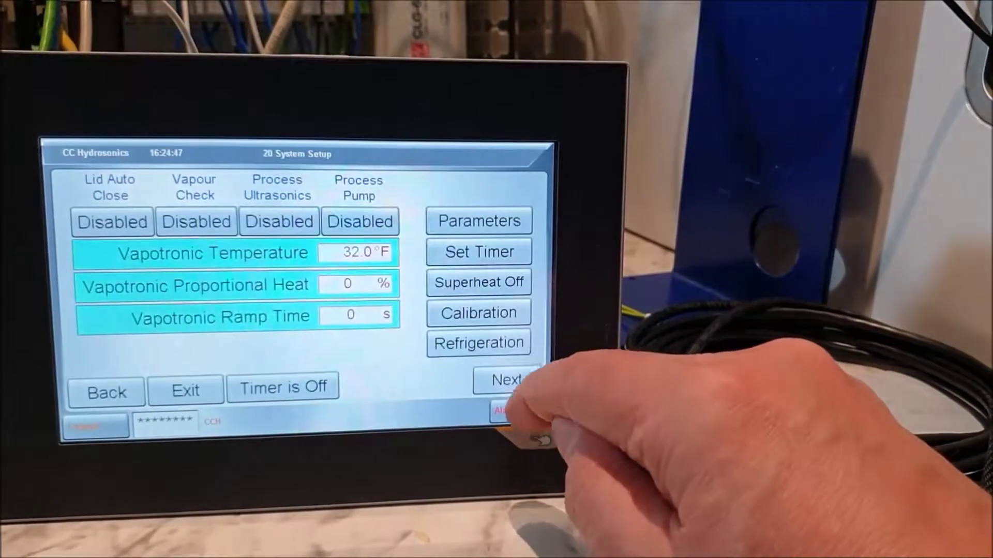